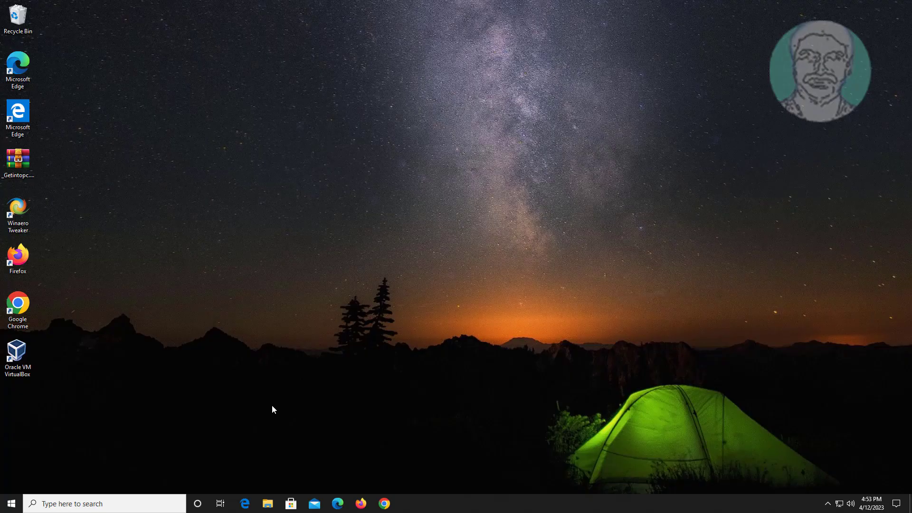
mouse_move(712, 168)
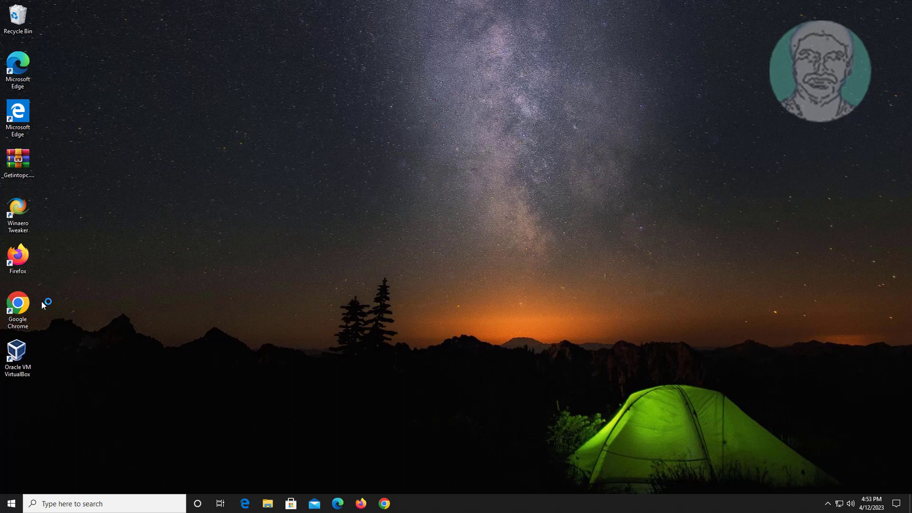
mouse_move(388, 363)
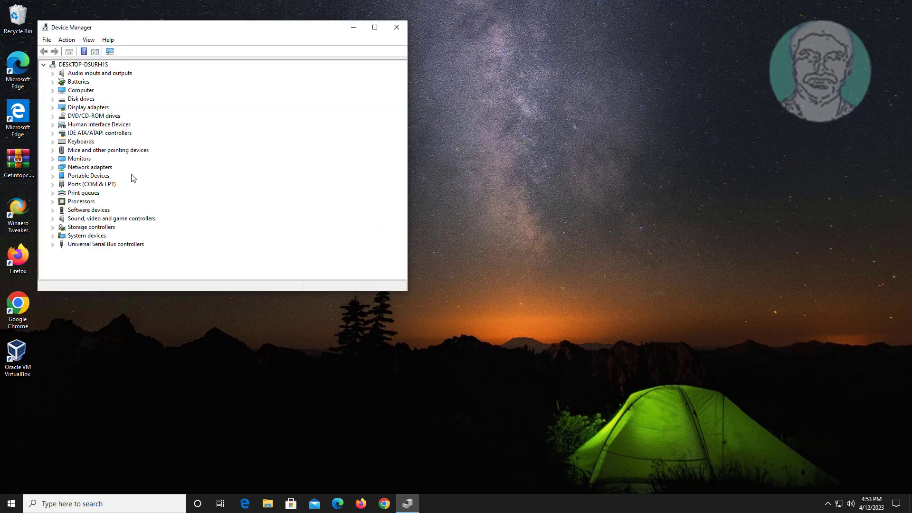
mouse_move(122, 158)
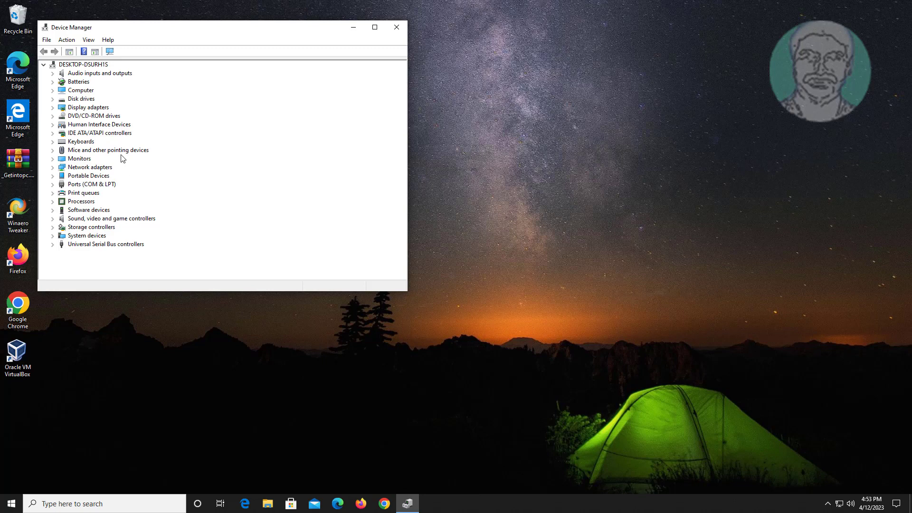
Search automatically for a newer VMware SVGA 3D driver; Windows reports the best driver is installed
left_click(89, 107)
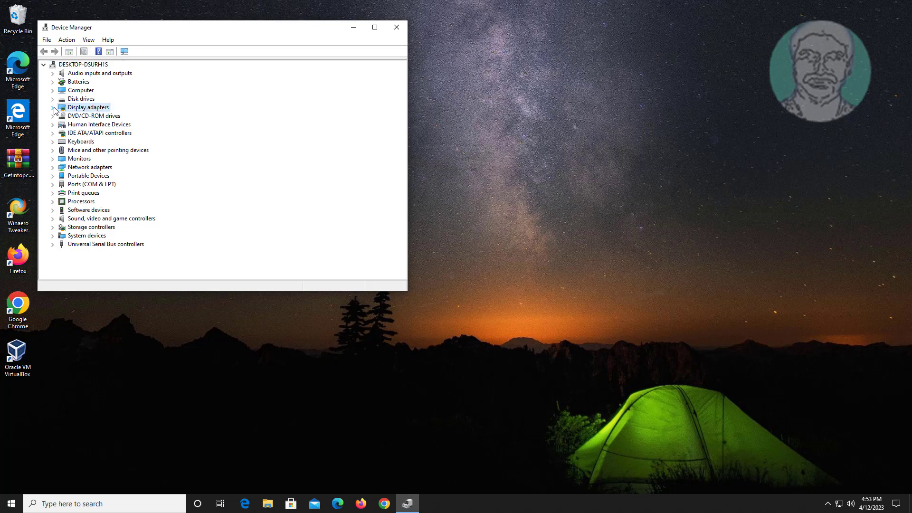
left_click(53, 107)
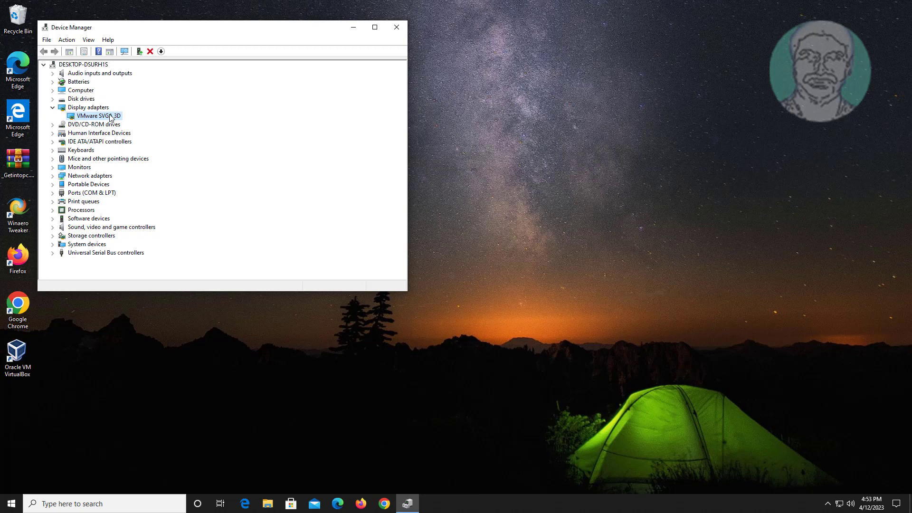
mouse_move(156, 124)
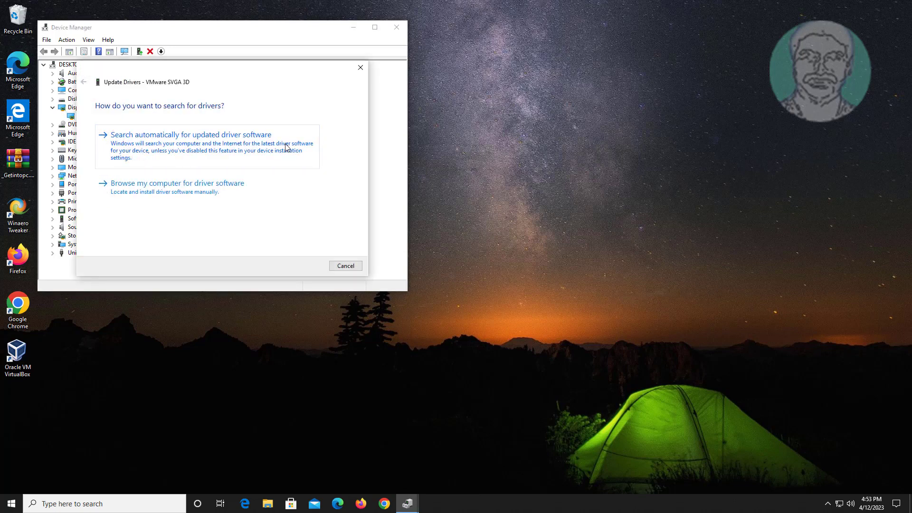
left_click(190, 134)
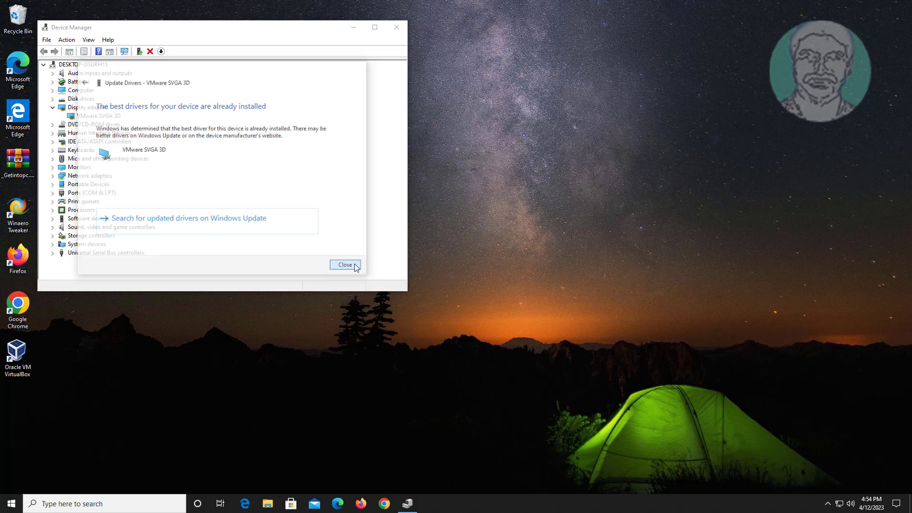
left_click(344, 264)
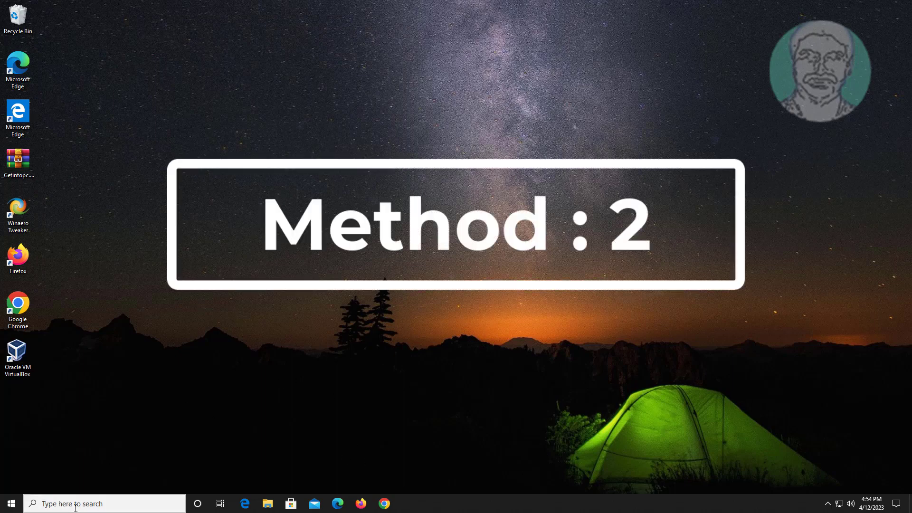
Set the Balanced plan's Wireless Adapter Power Saving Mode to Maximum Power Saving
type("edit po")
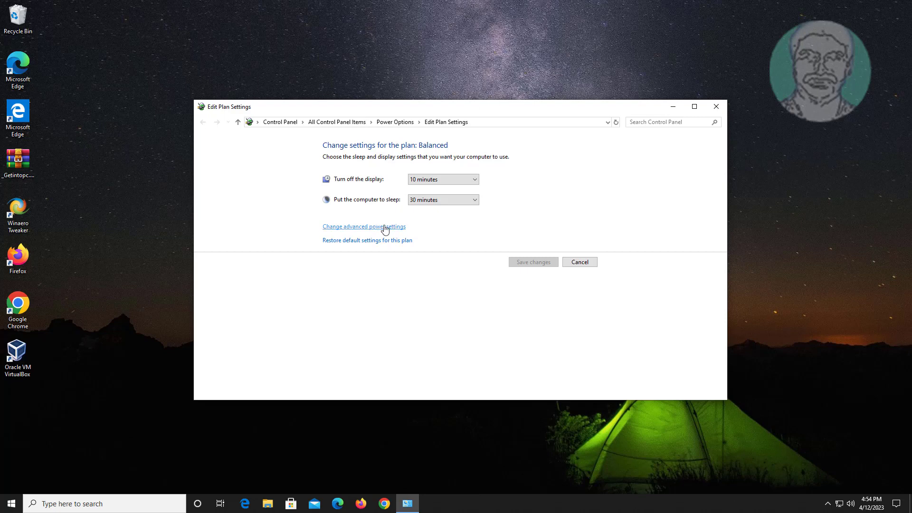
left_click(363, 226)
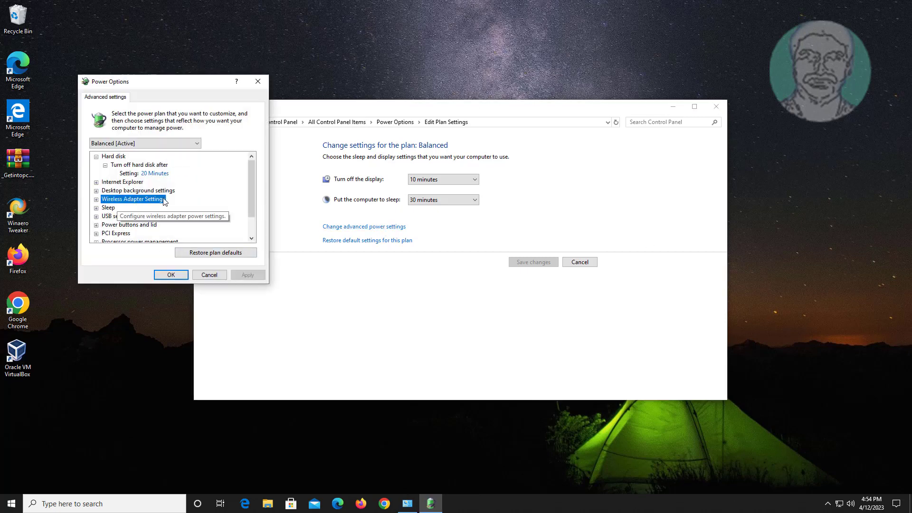
left_click(96, 198)
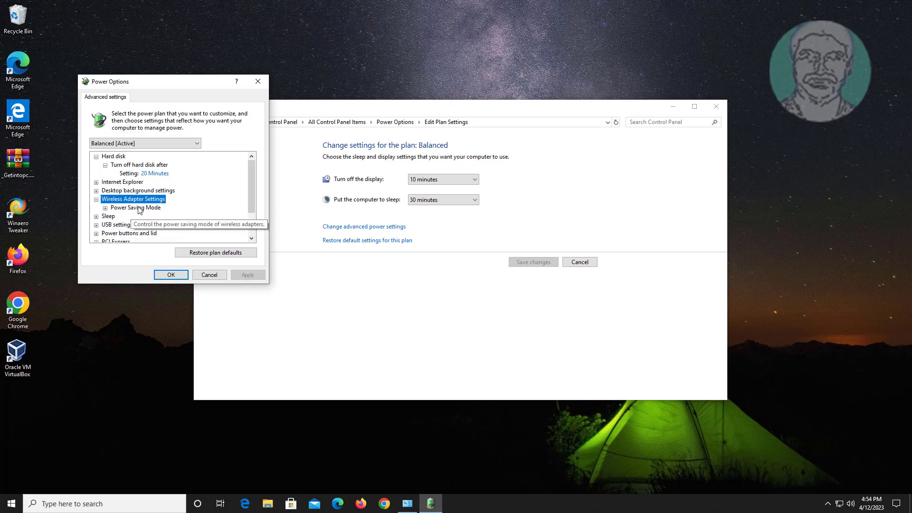
left_click(105, 208)
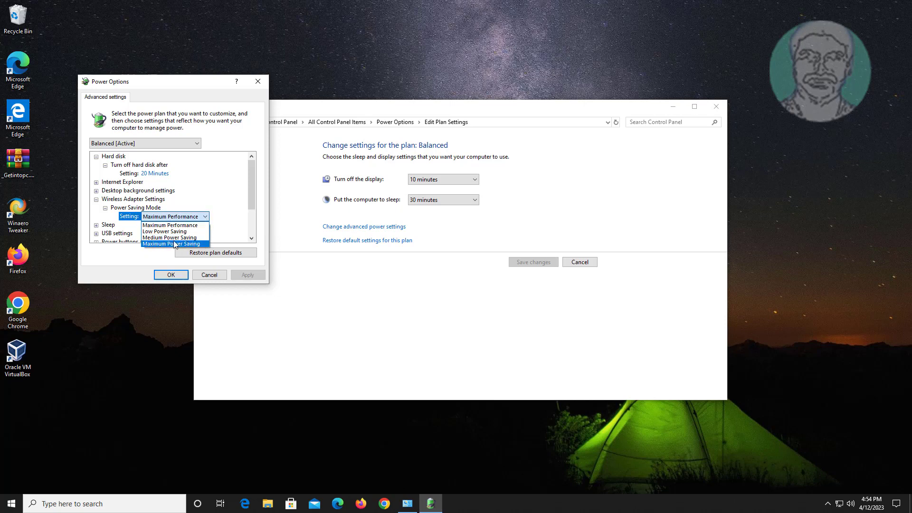
left_click(174, 244)
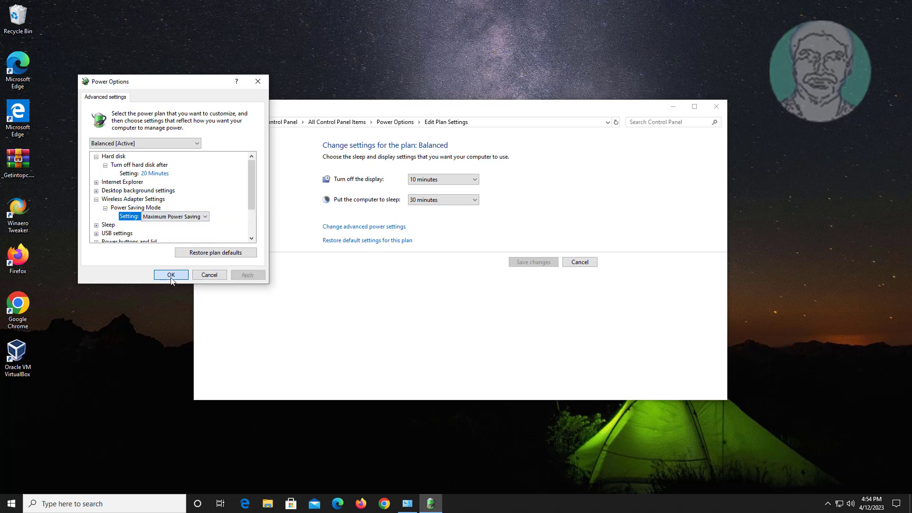
Confirm the power setting and launch Command Prompt as administrator, accepting UAC
left_click(171, 274)
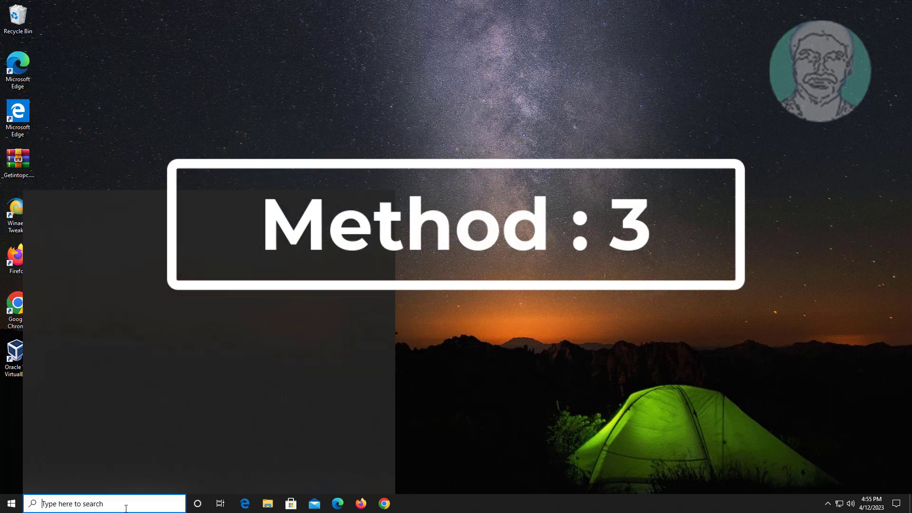
type("cmd")
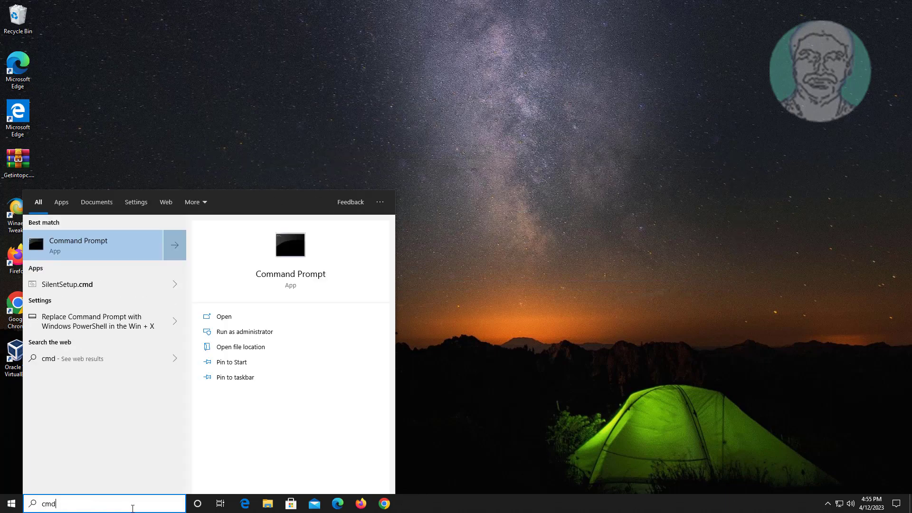
right_click(93, 240)
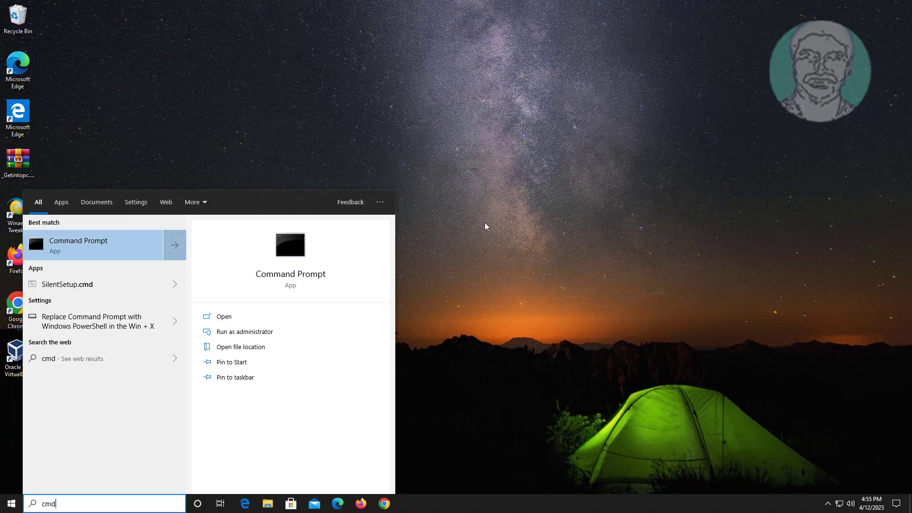
left_click(244, 331)
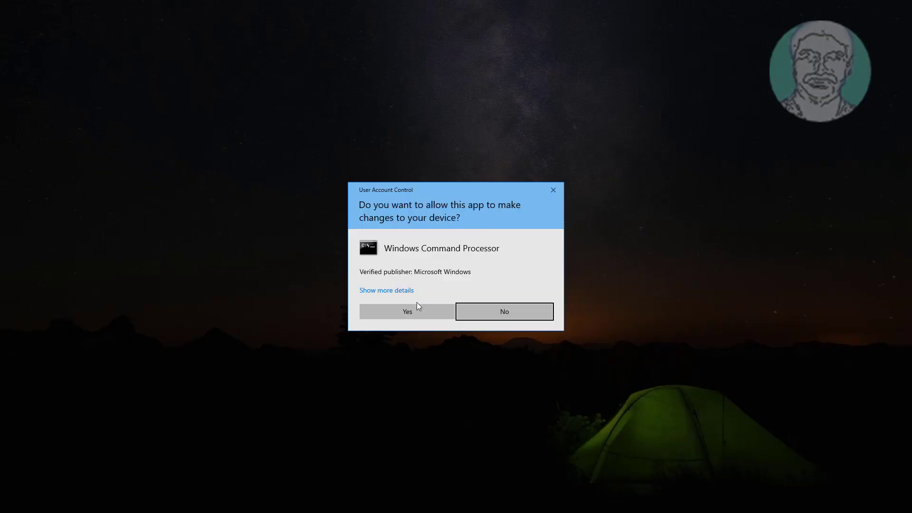
left_click(407, 312)
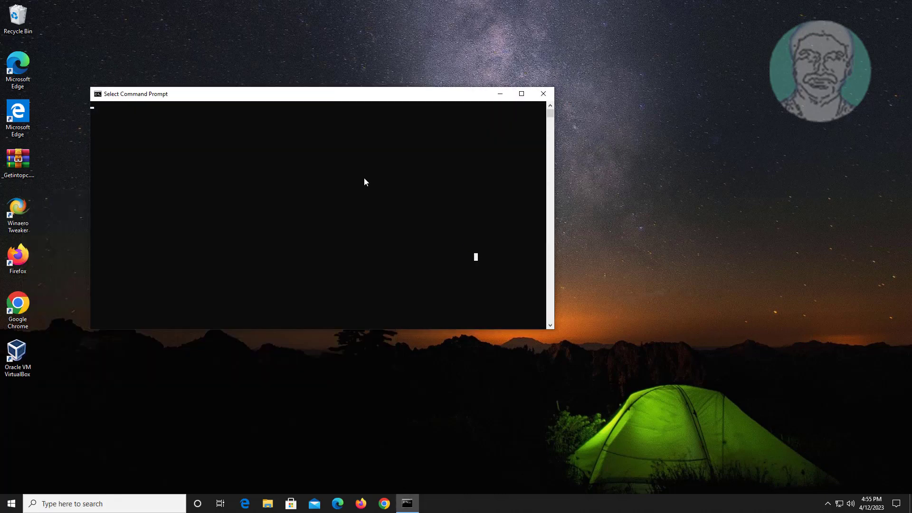
mouse_move(245, 103)
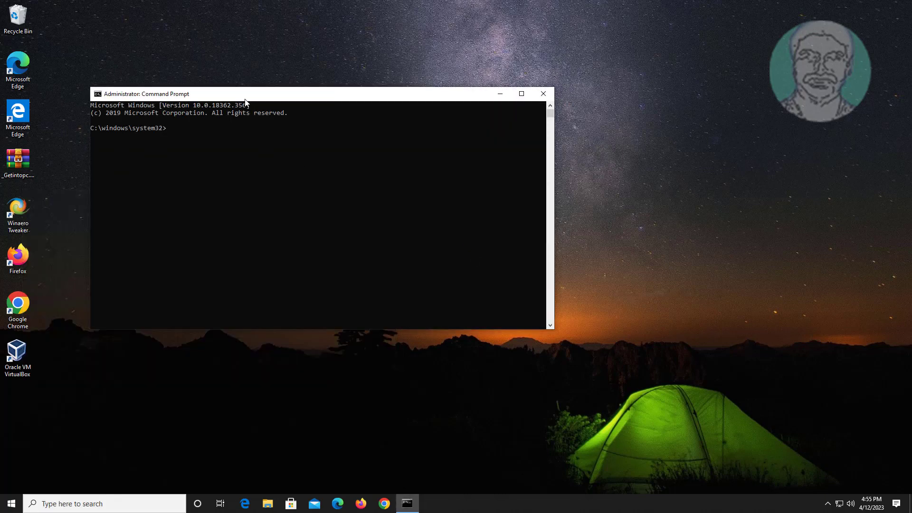
Run powercfg -h off to disable hibernation
type("power")
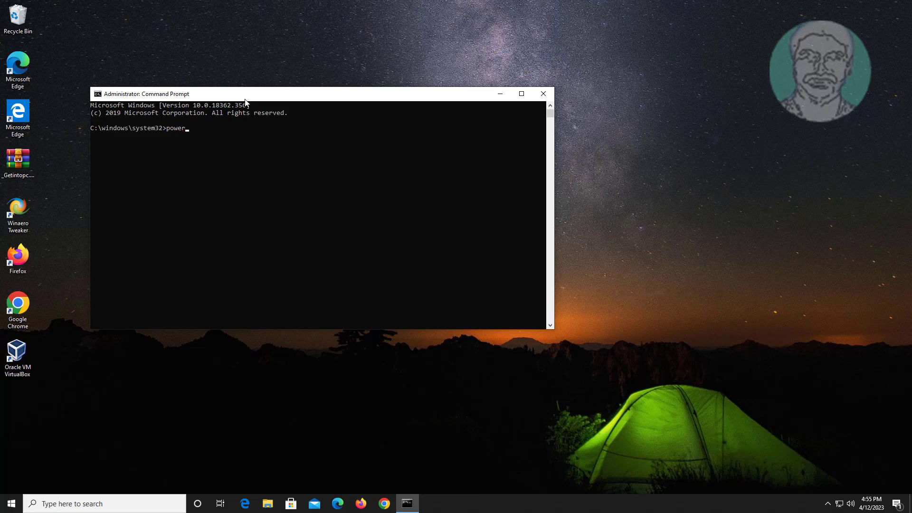
type("cfg")
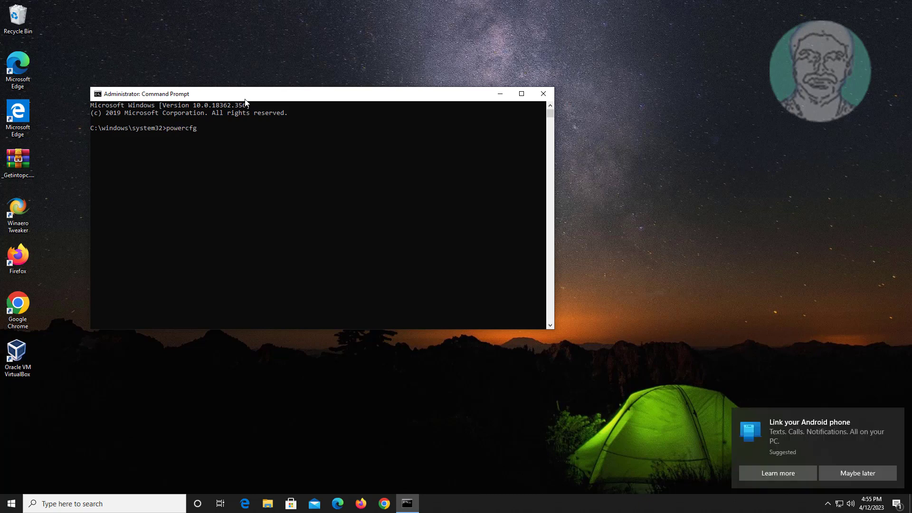
type("-h")
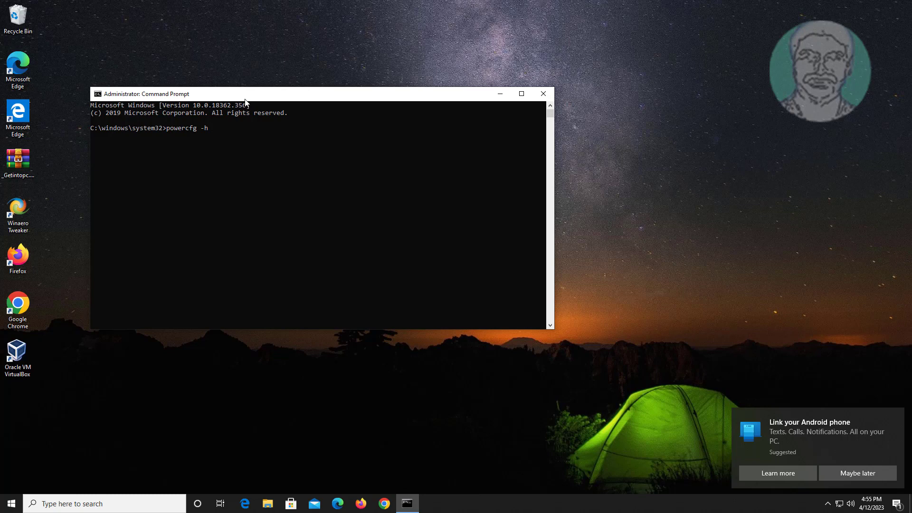
type("off")
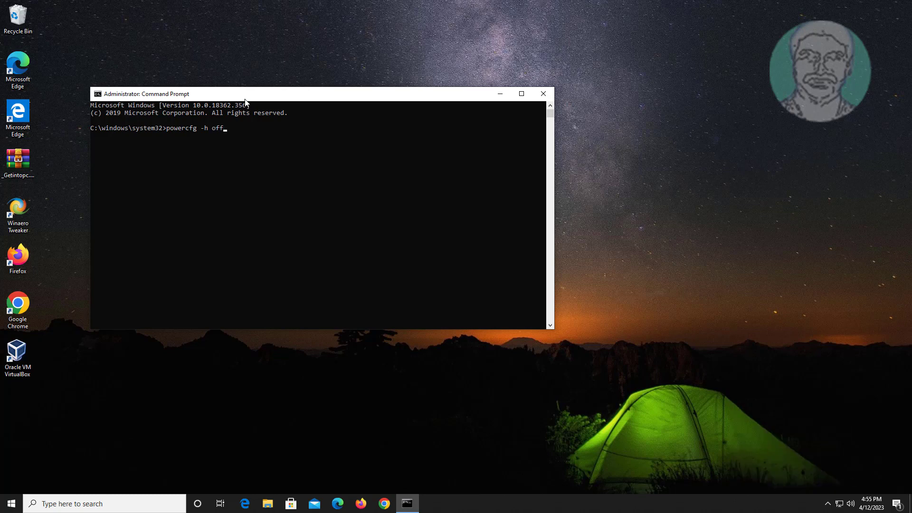
key("enter")
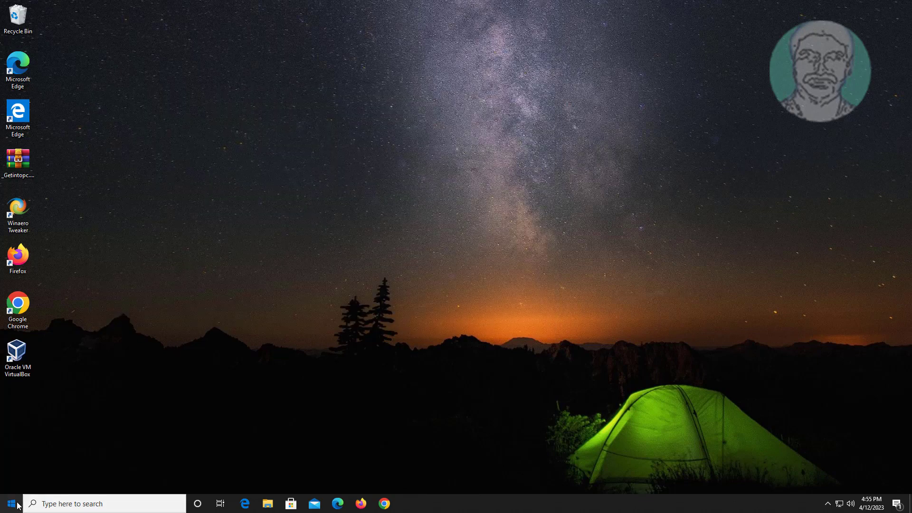
Bring up the Start menu power choices to restart the PC
left_click(9, 503)
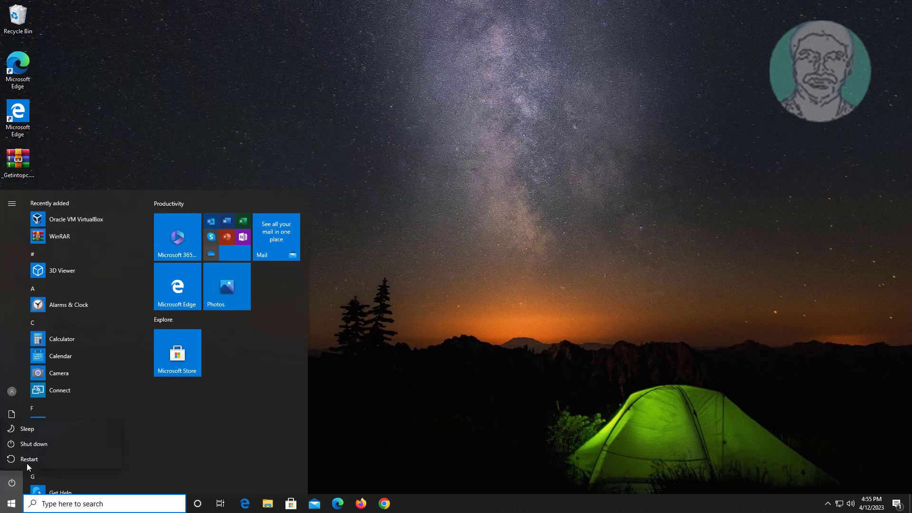